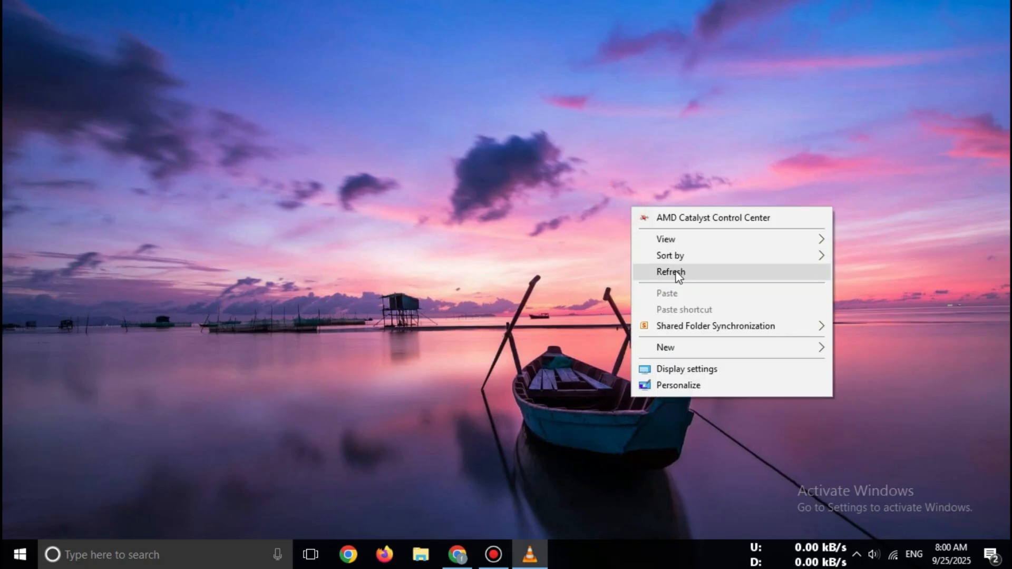
Refresh the Windows desktop from its right-click menu.
left_click(670, 272)
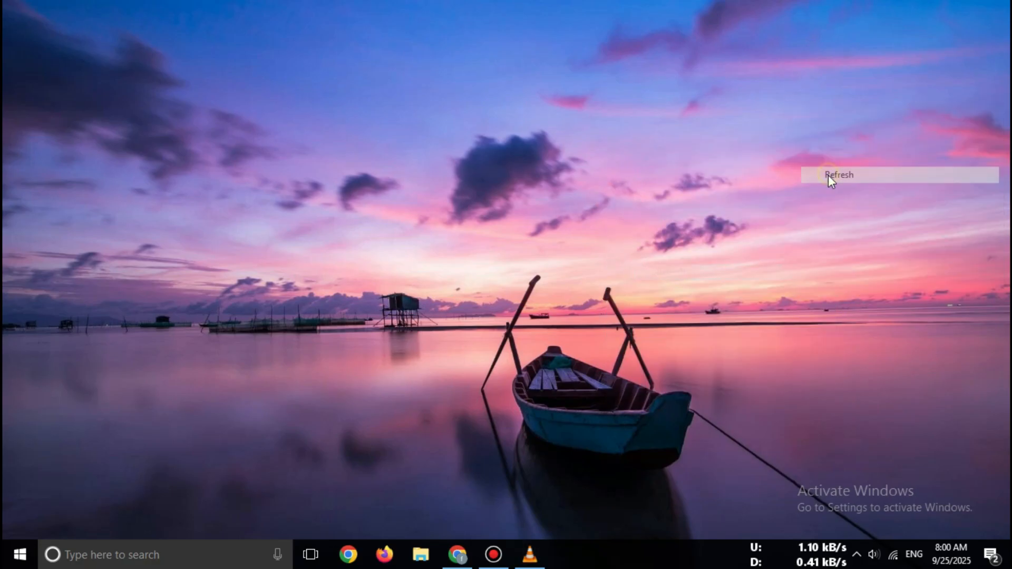
left_click(839, 175)
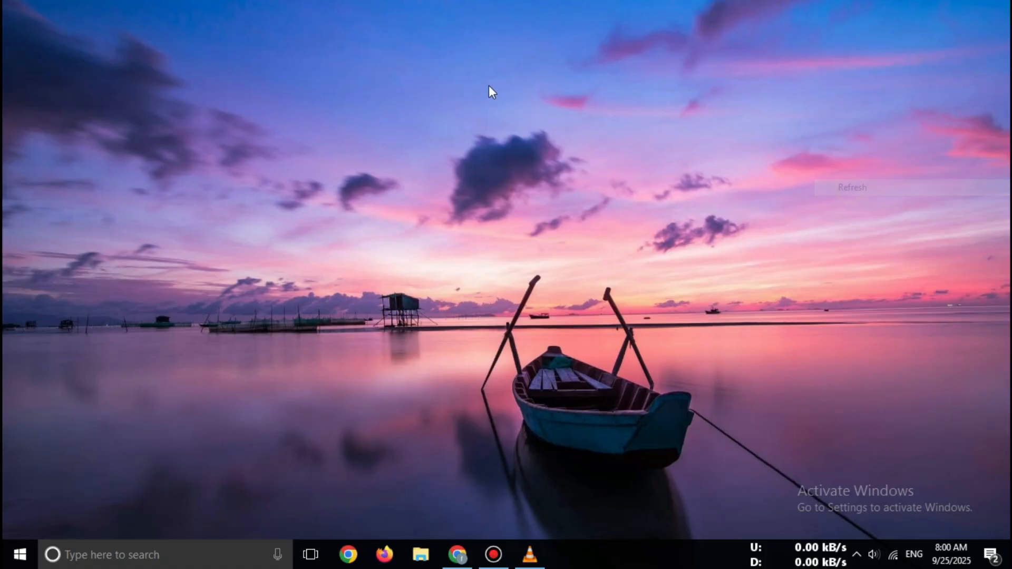
mouse_move(406, 74)
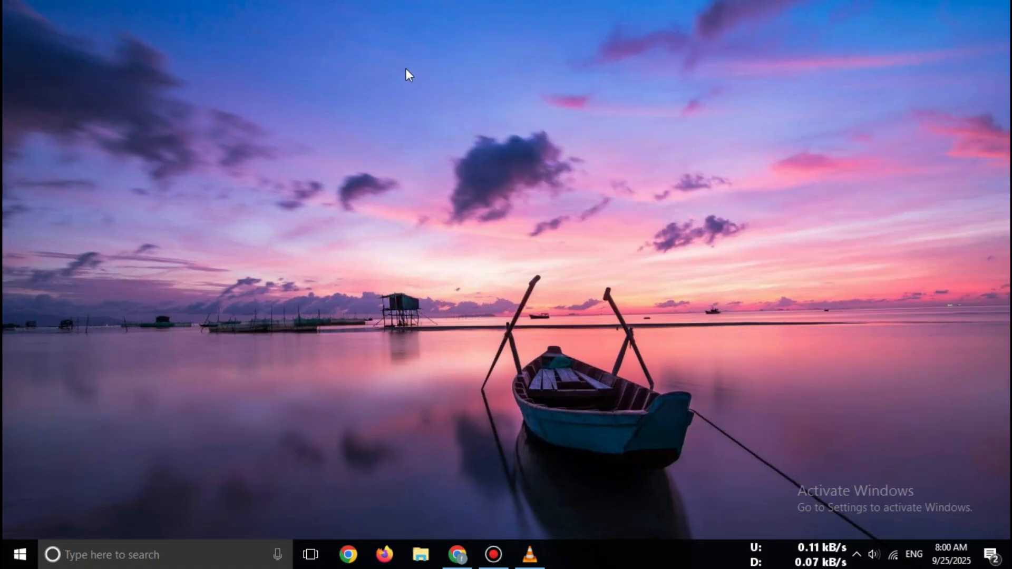
mouse_move(445, 134)
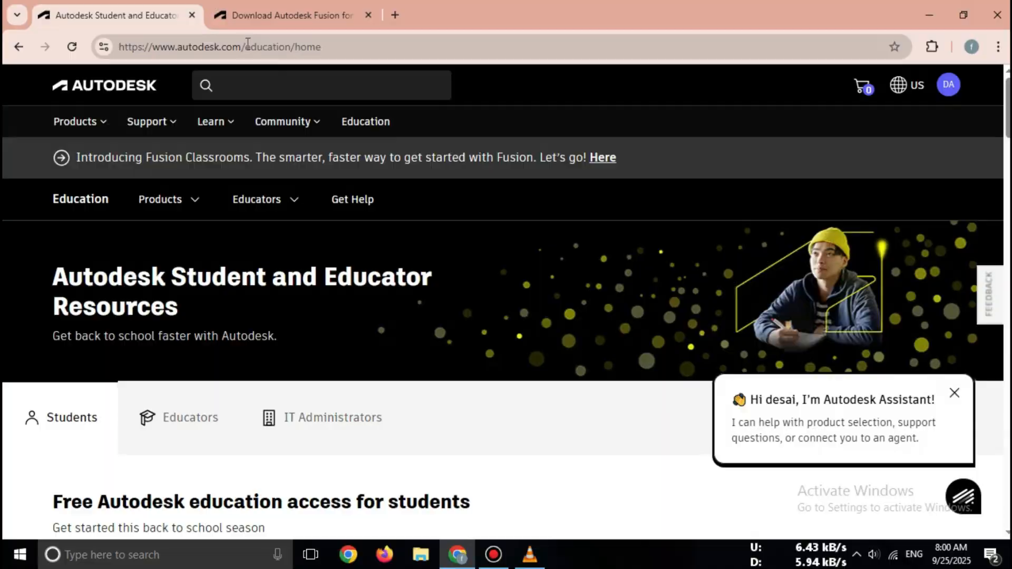
left_click(219, 47)
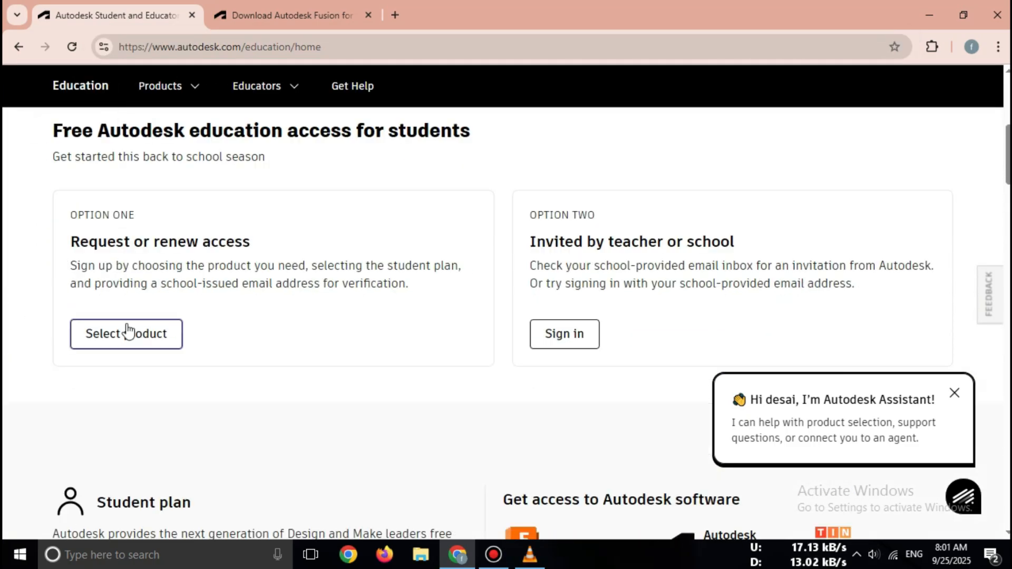
scroll("down", 3)
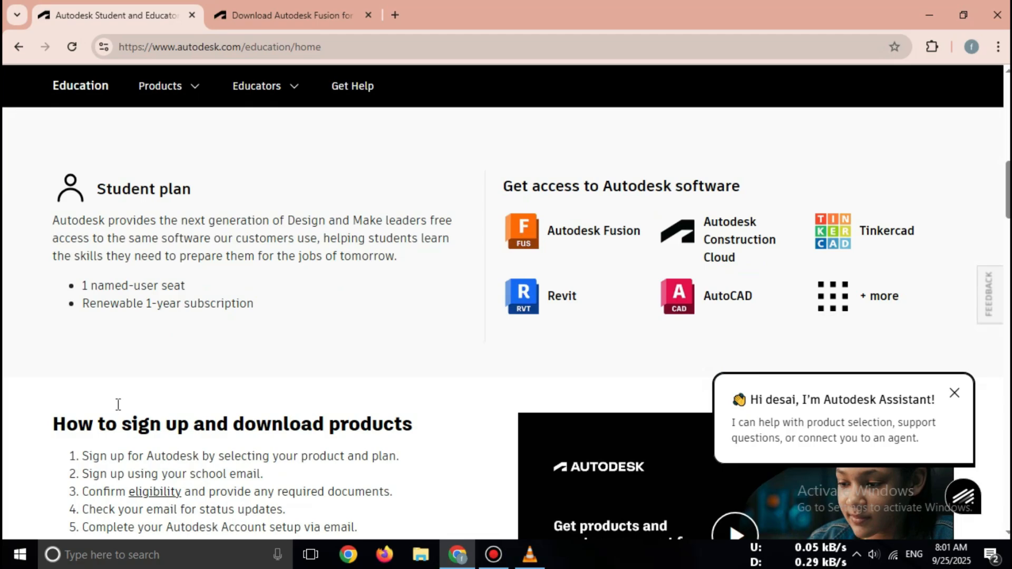
scroll("down", 3)
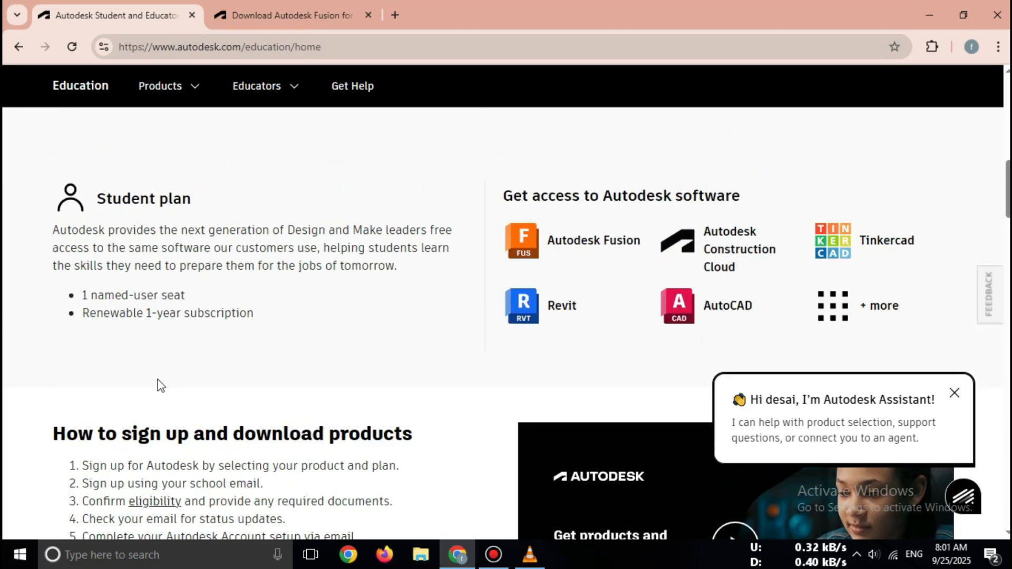
scroll("down", 3)
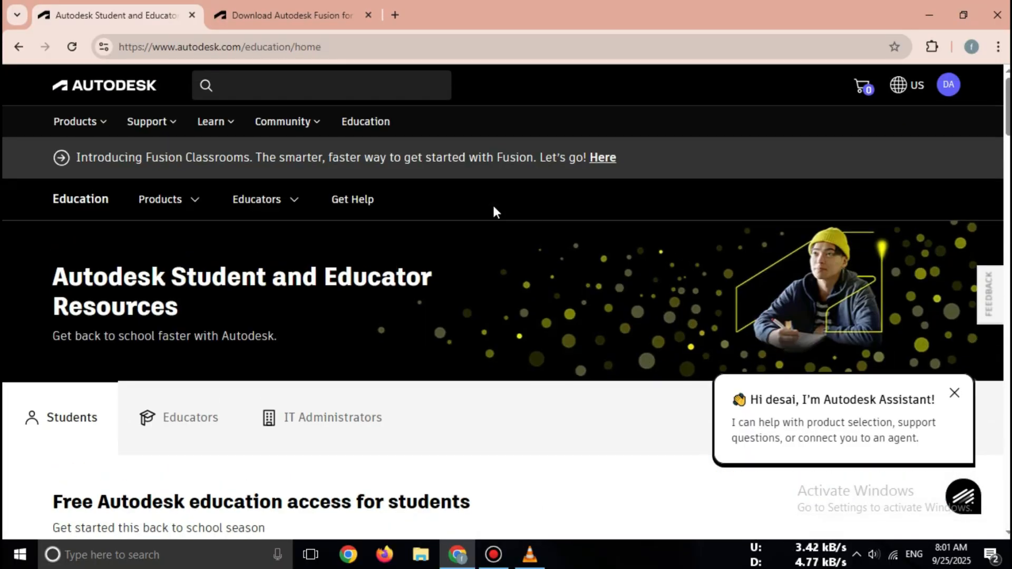
On the Autodesk Fusion download page, choose Download from the Install options to get the installer.
left_click(290, 14)
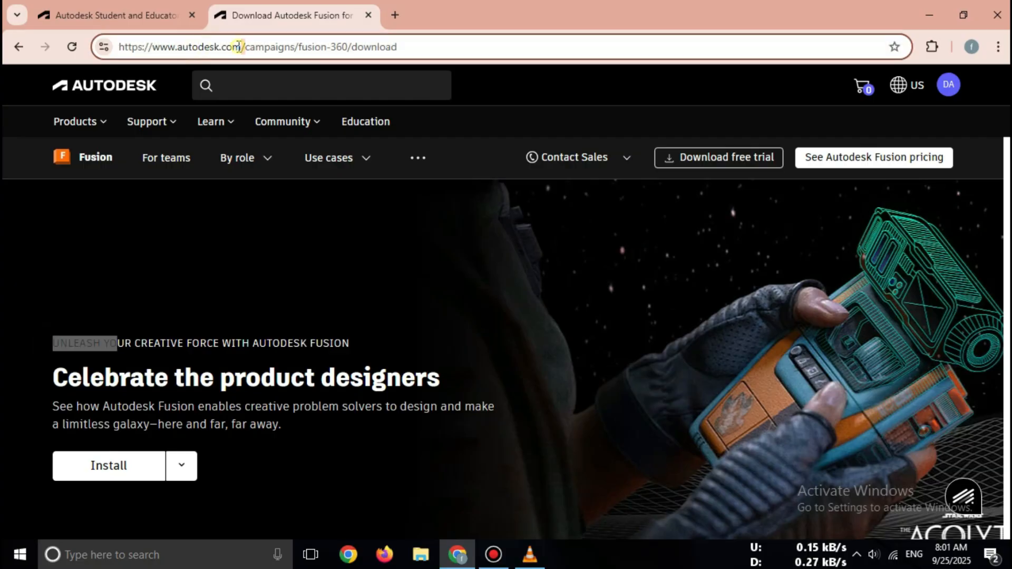
left_click(182, 466)
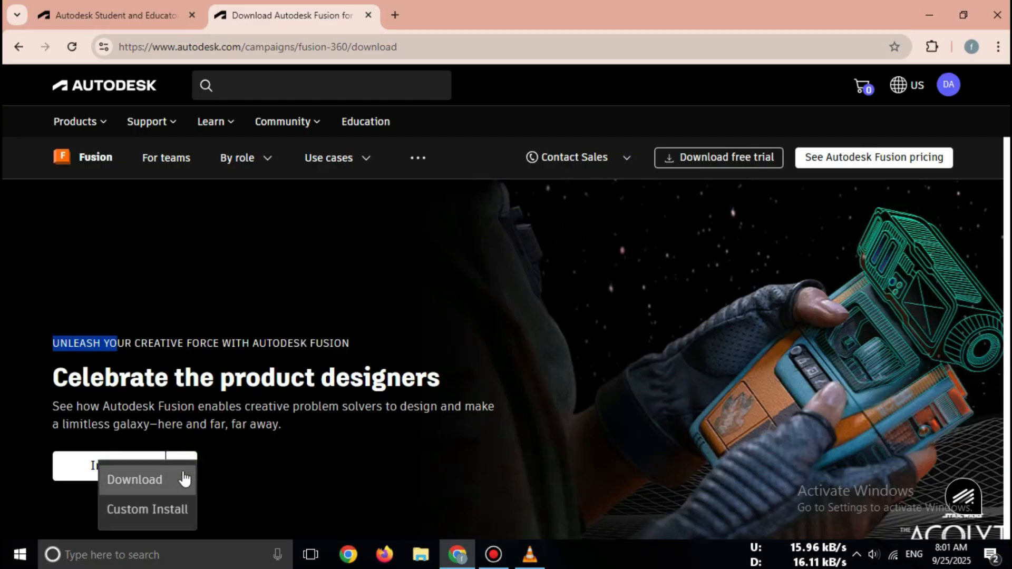
left_click(134, 480)
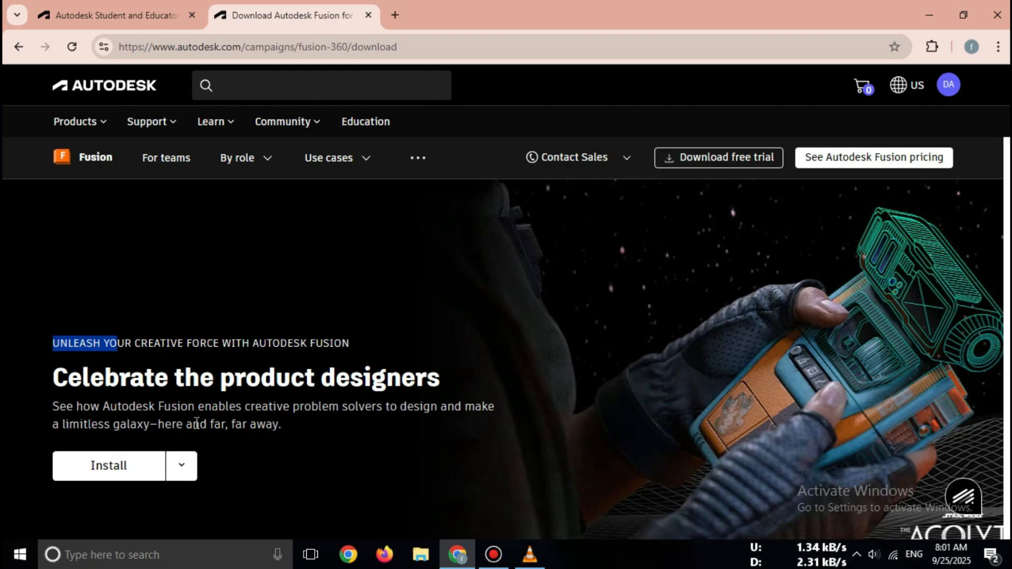
mouse_move(429, 271)
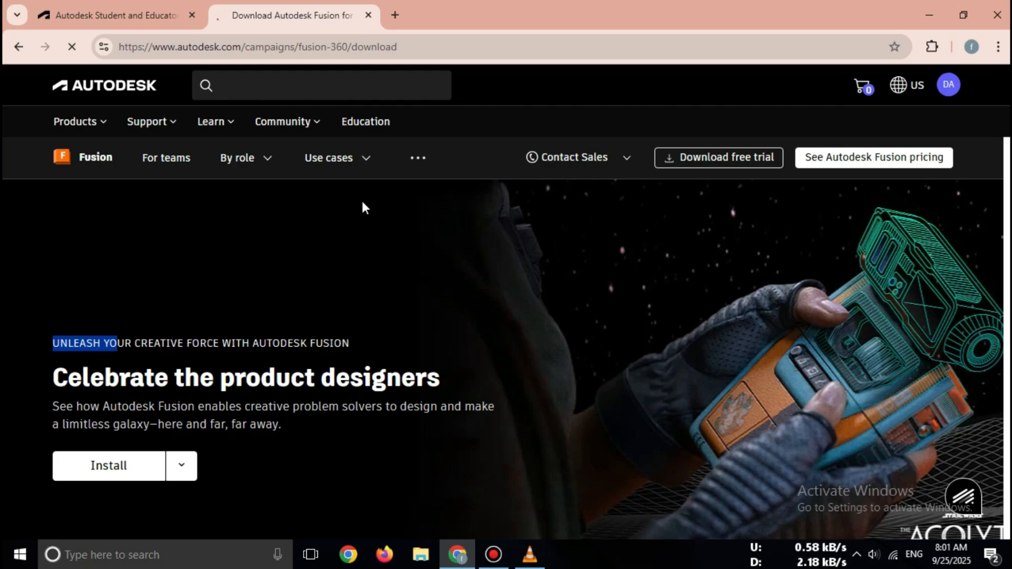
left_click(107, 466)
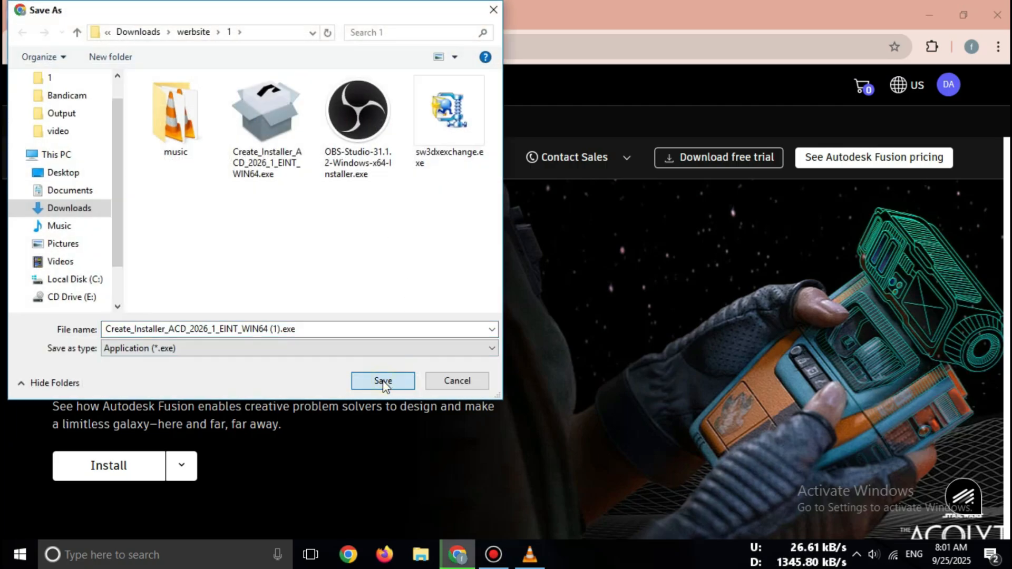
Save the Fusion installer into folder 1 to begin the download.
left_click(382, 380)
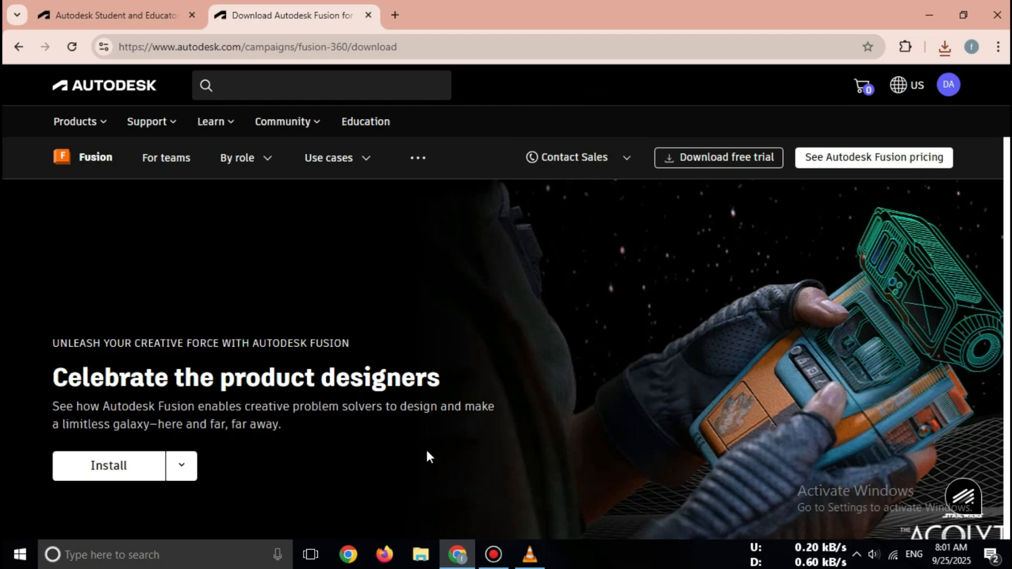
mouse_move(545, 436)
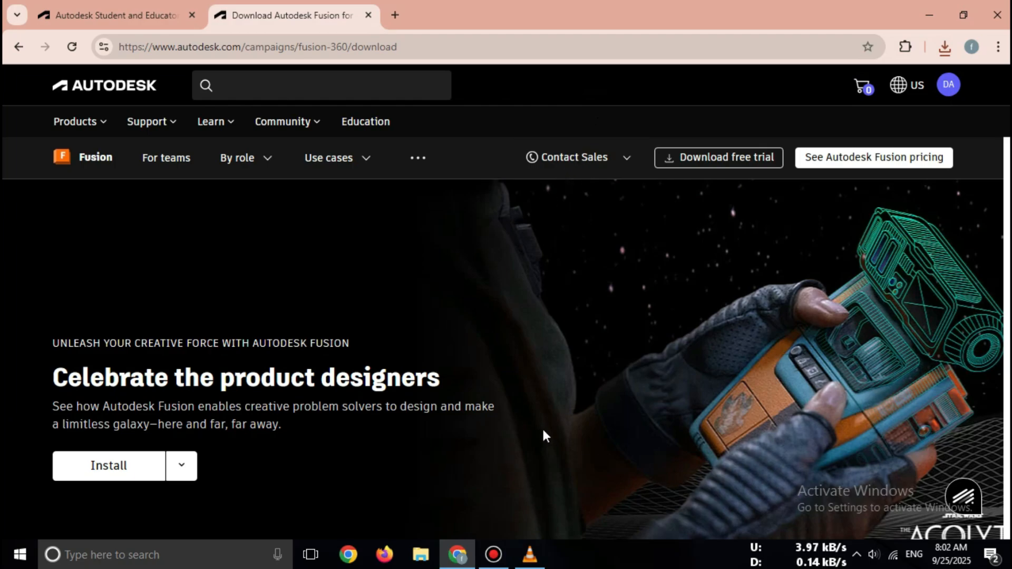